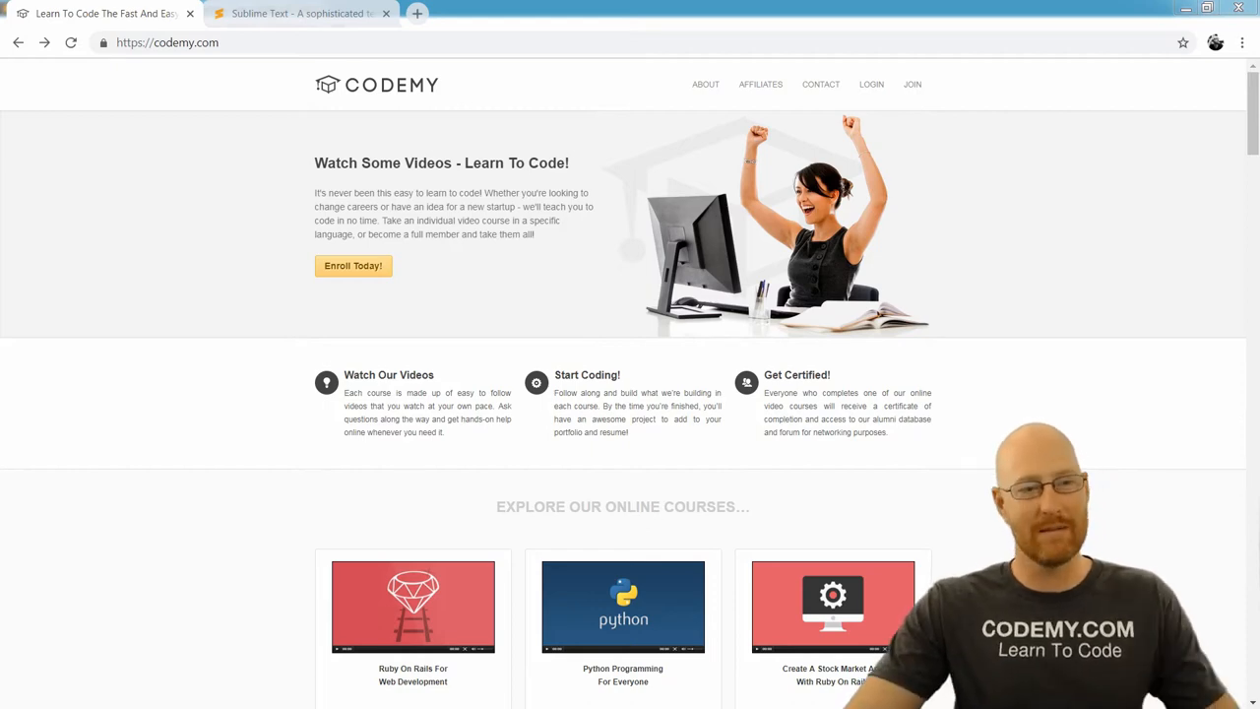
# Switch to the Sublime Text homepage tab and watch its animated editor demo
pyautogui.click(299, 12)
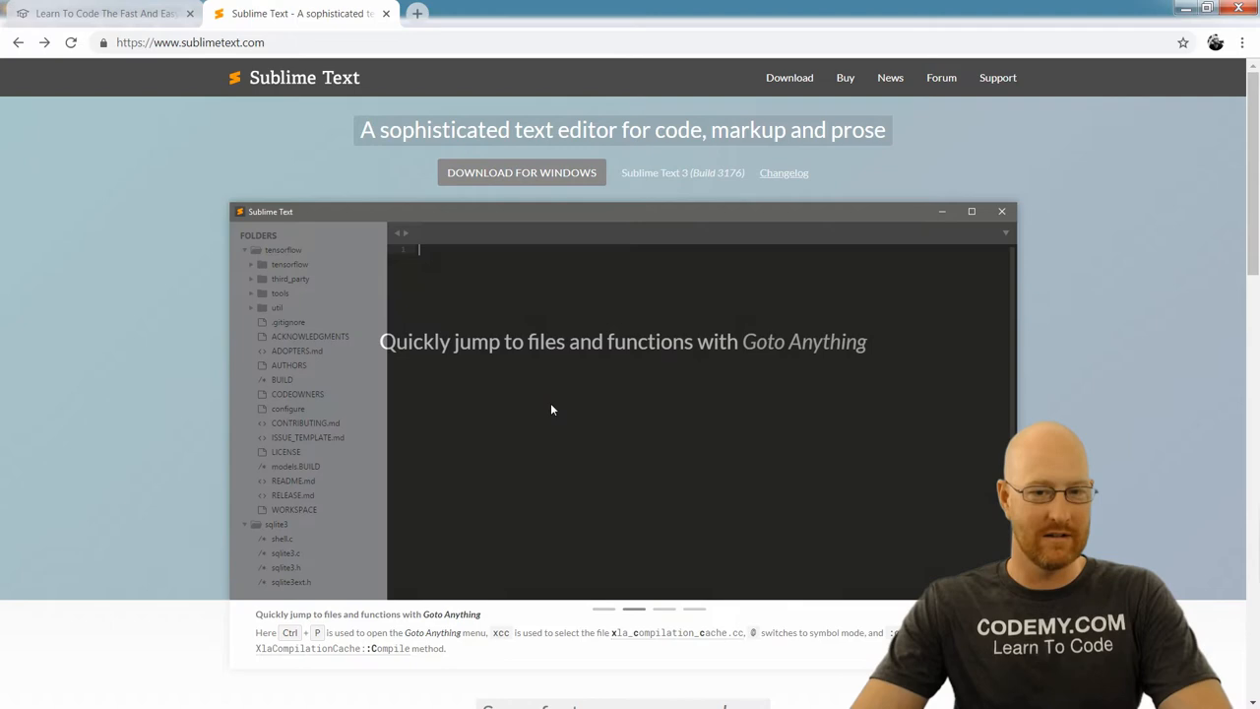
pyautogui.moveTo(737, 192)
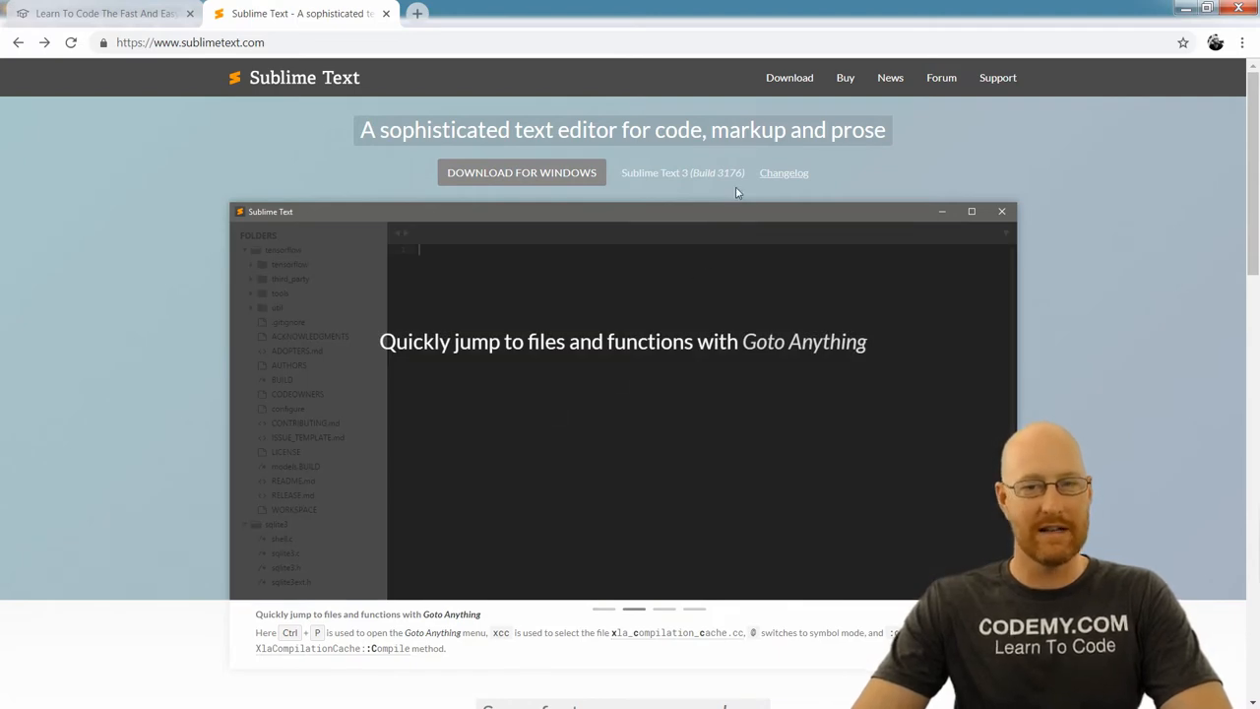
pyautogui.write('xcc@:')
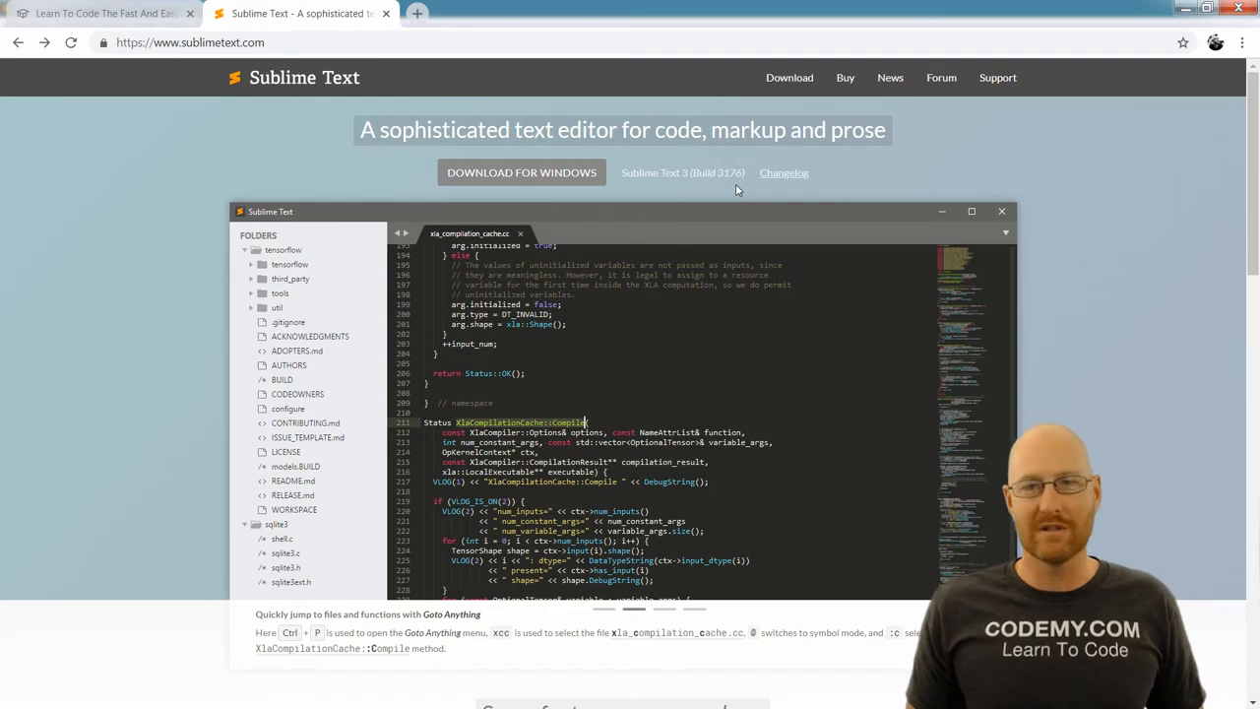
pyautogui.press('ctrl+p')
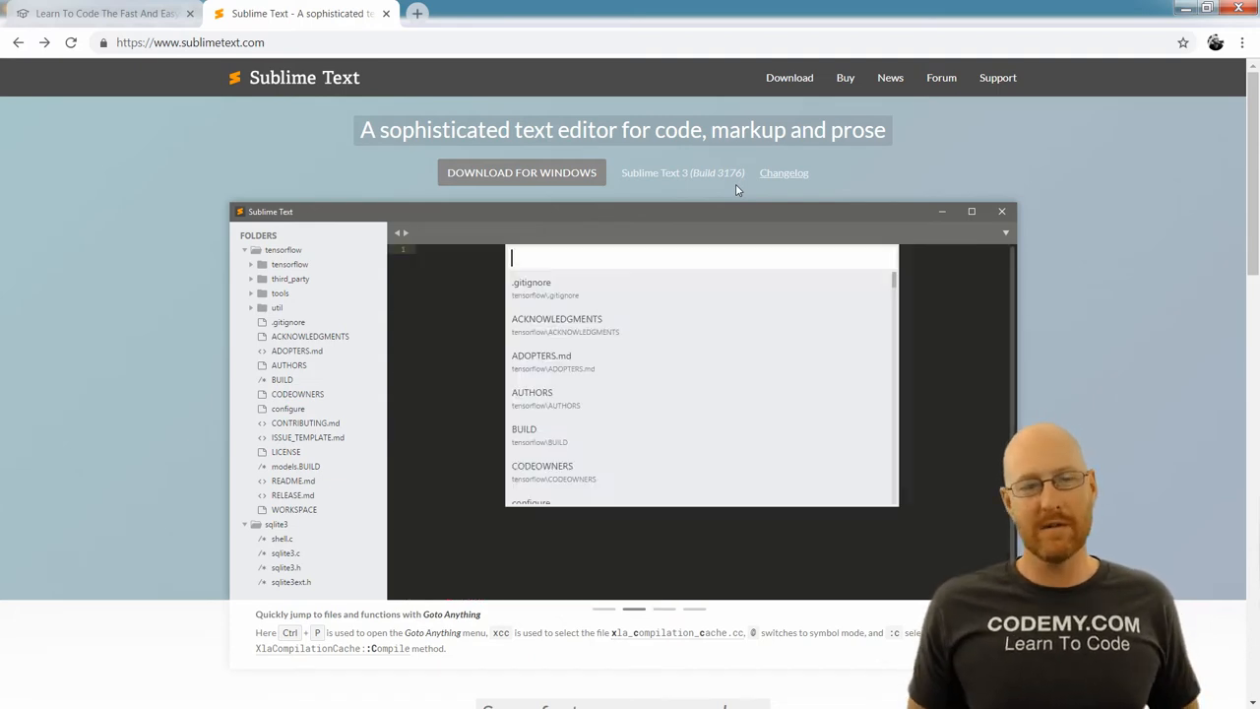
pyautogui.write('xcc@:c')
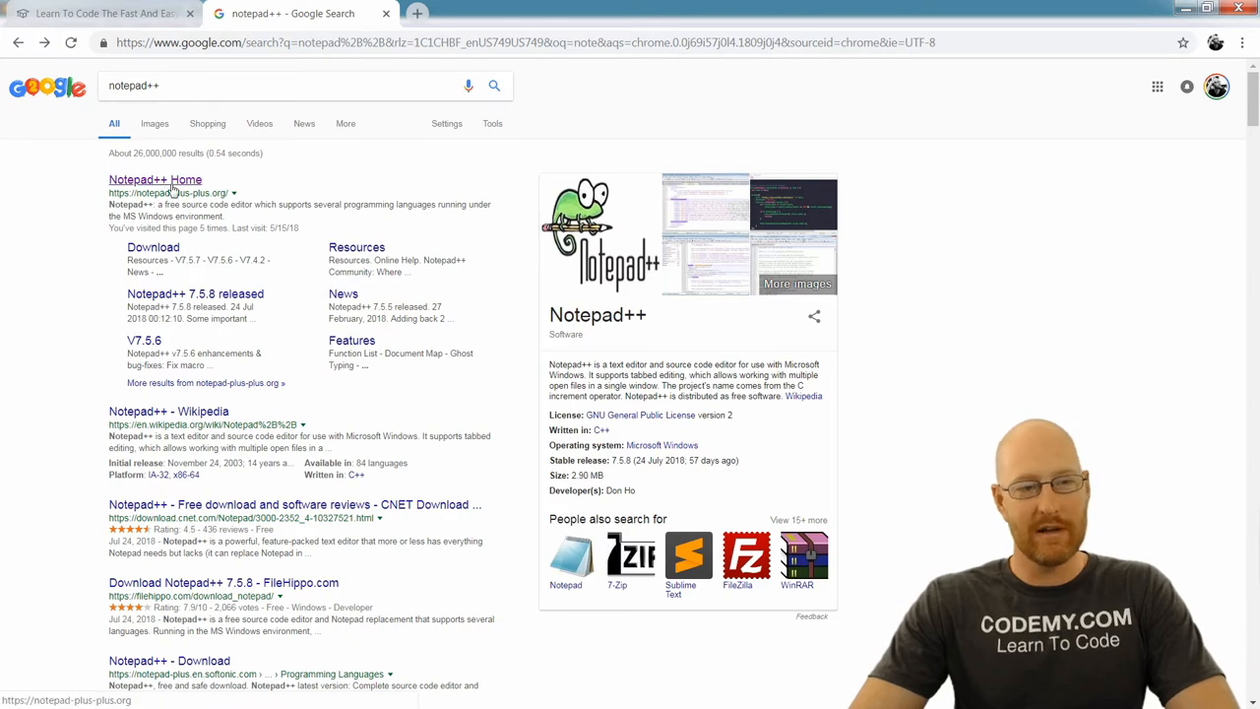
# Go to the official Notepad++ home page from the Google results
pyautogui.click(154, 180)
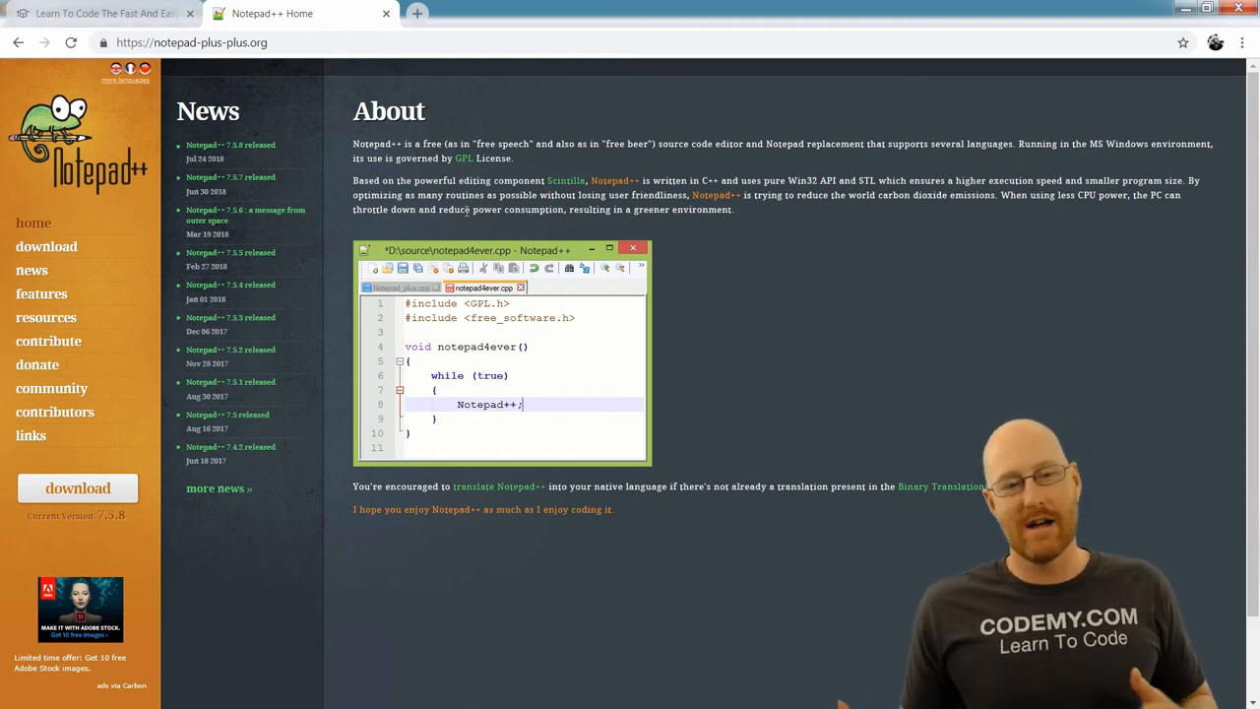
pyautogui.moveTo(689, 293)
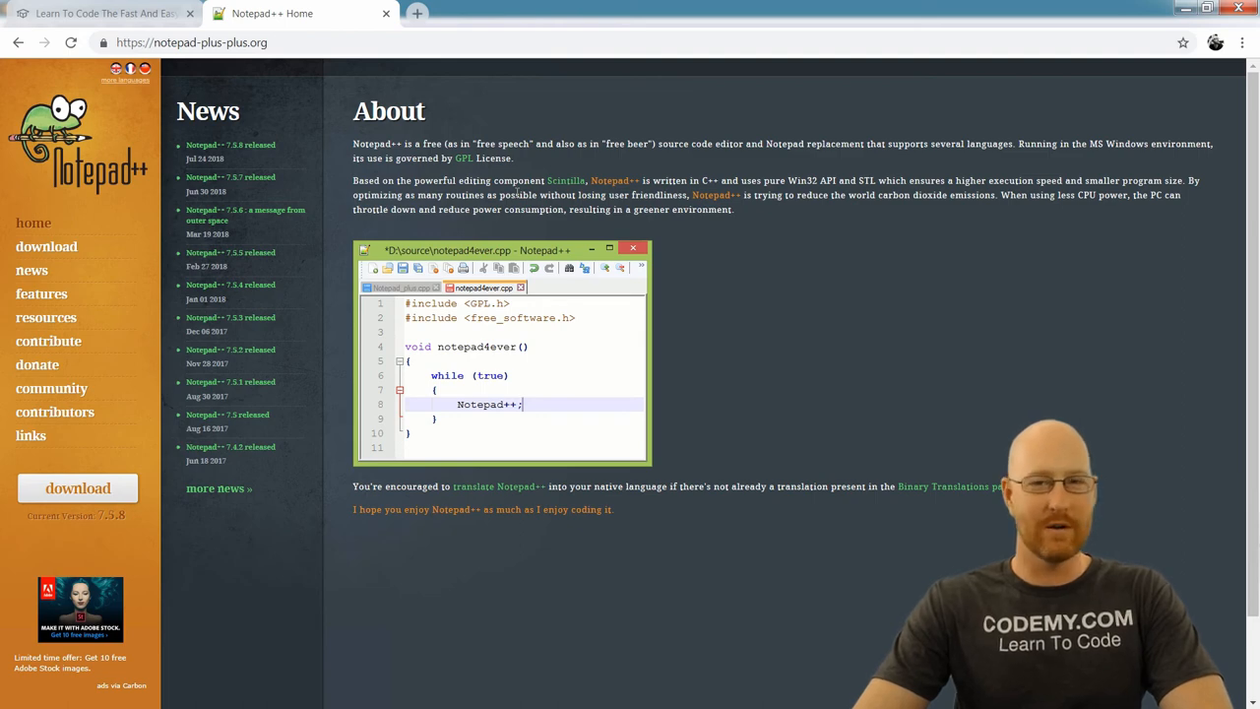
pyautogui.moveTo(539, 181)
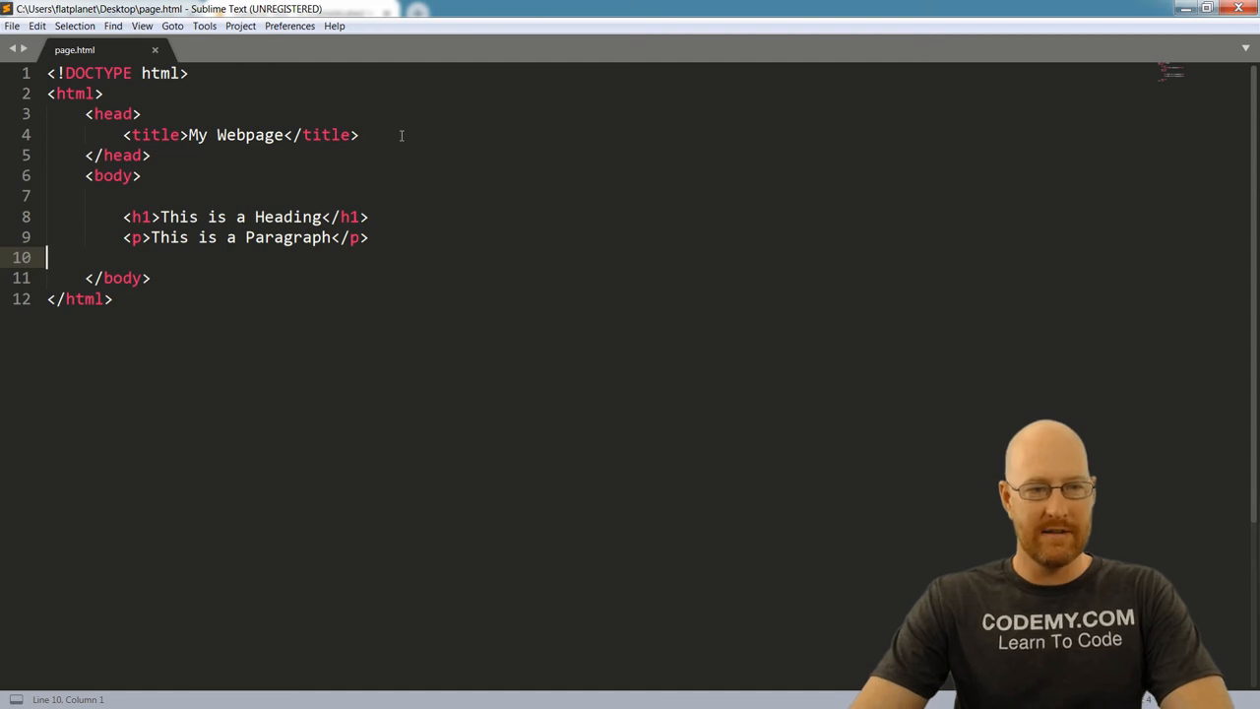
pyautogui.moveTo(234, 110)
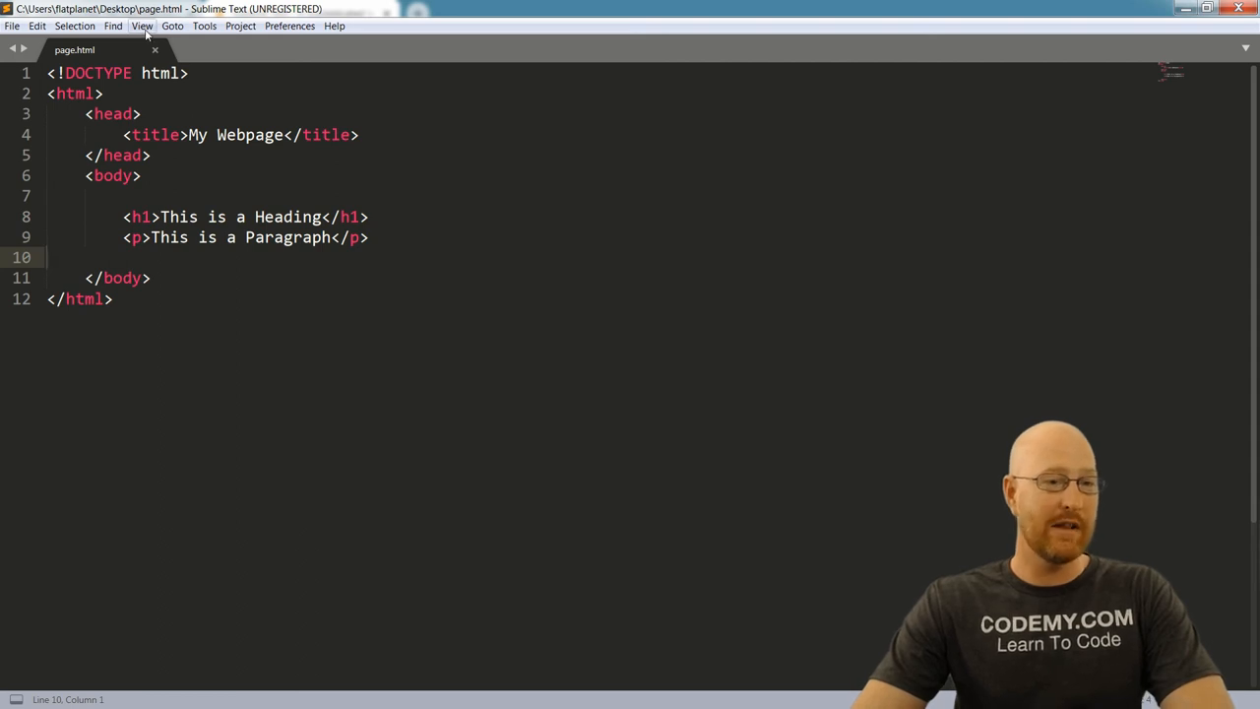
# Show the View > Syntax language list with HTML checked for page.html
pyautogui.click(141, 26)
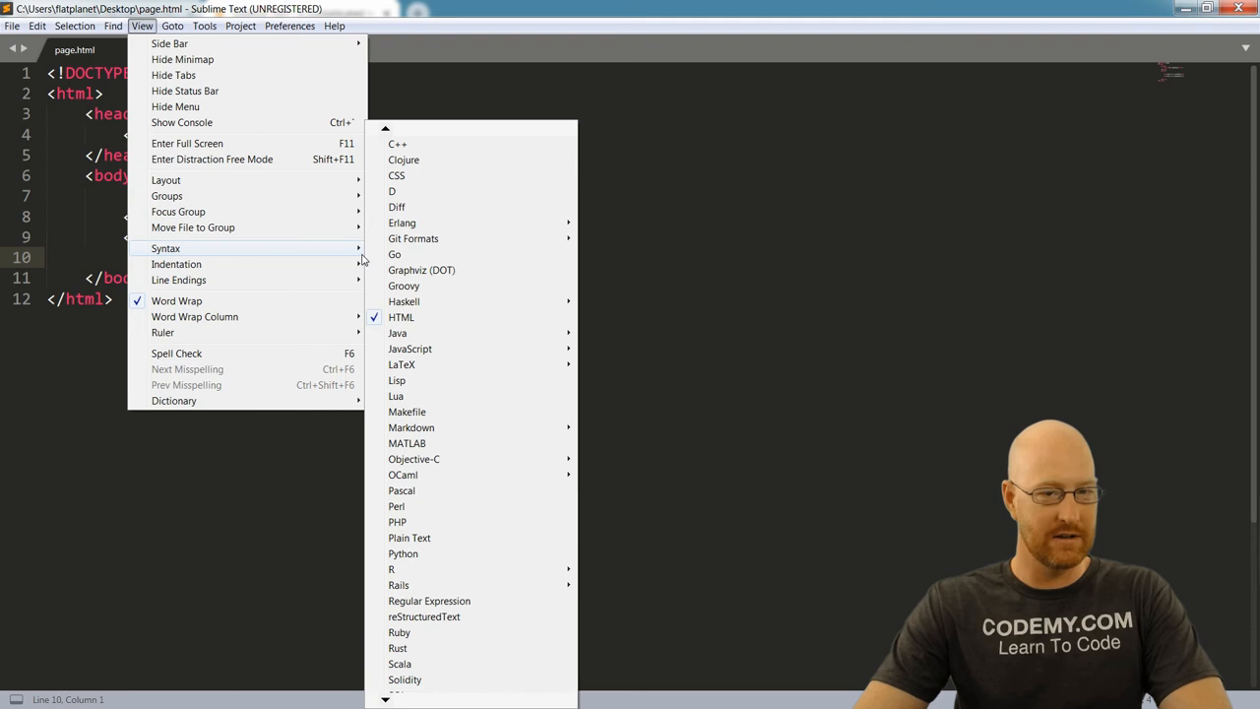
pyautogui.moveTo(421, 220)
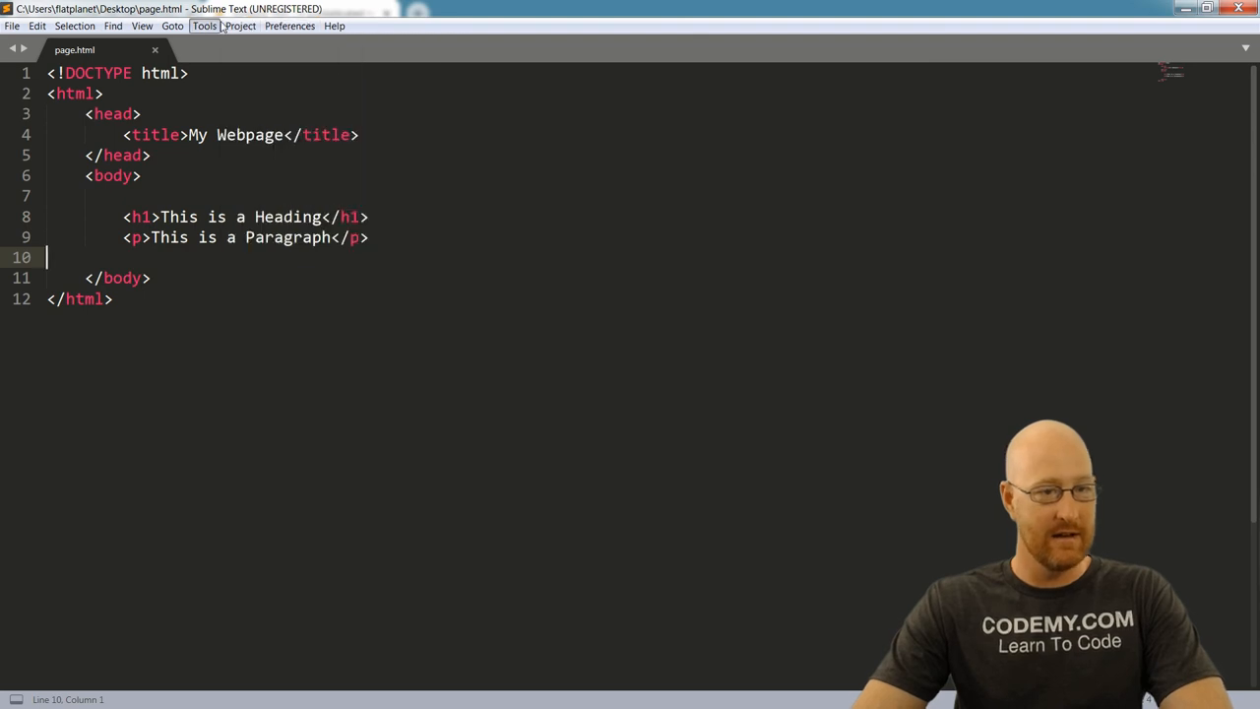
pyautogui.click(141, 26)
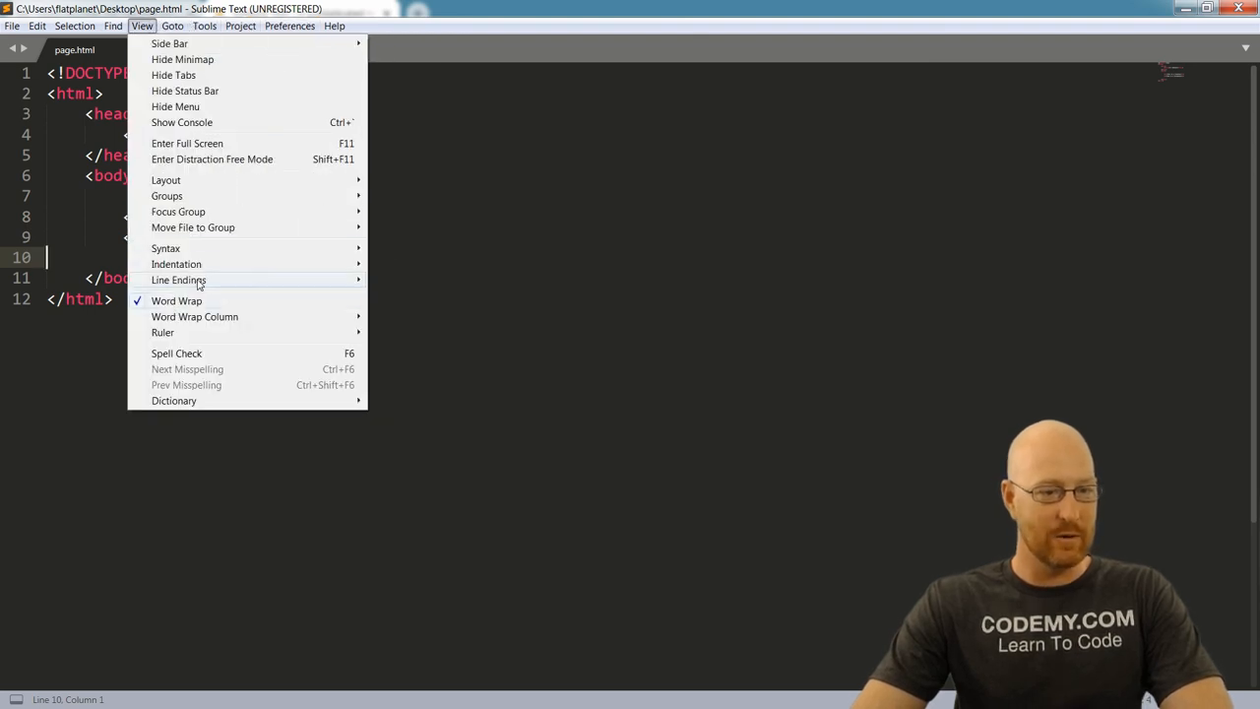
pyautogui.click(165, 248)
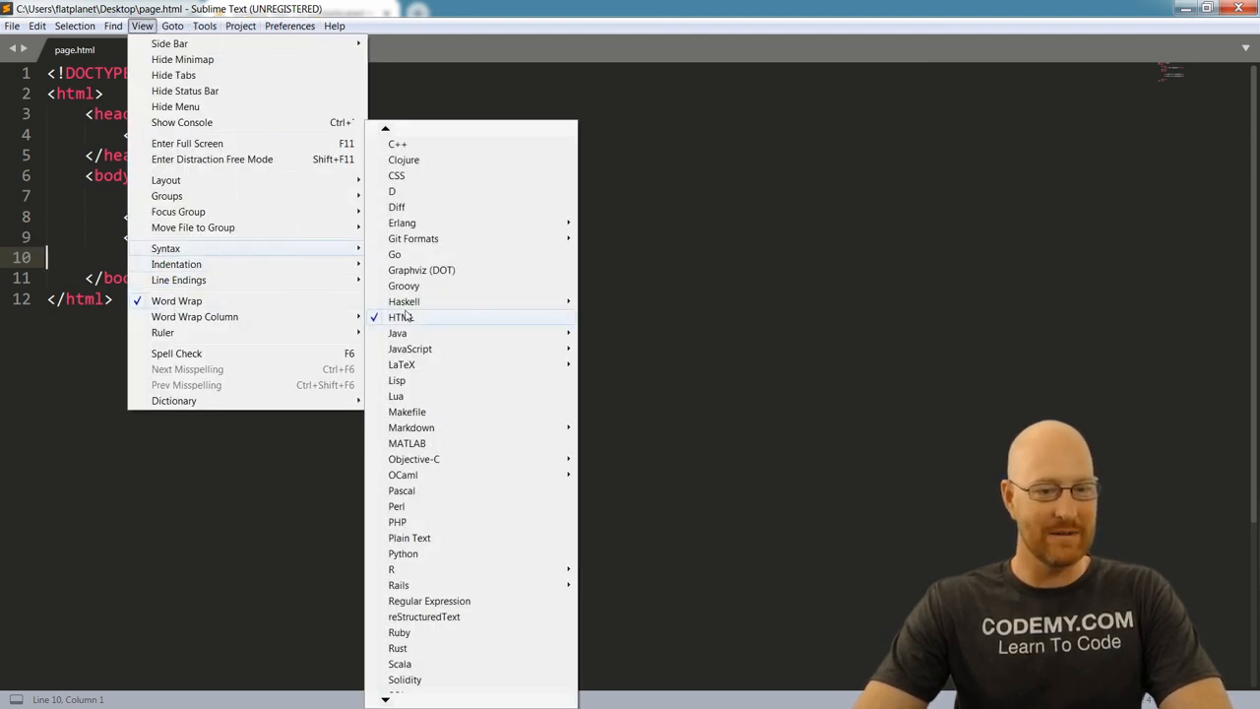
pyautogui.moveTo(410, 427)
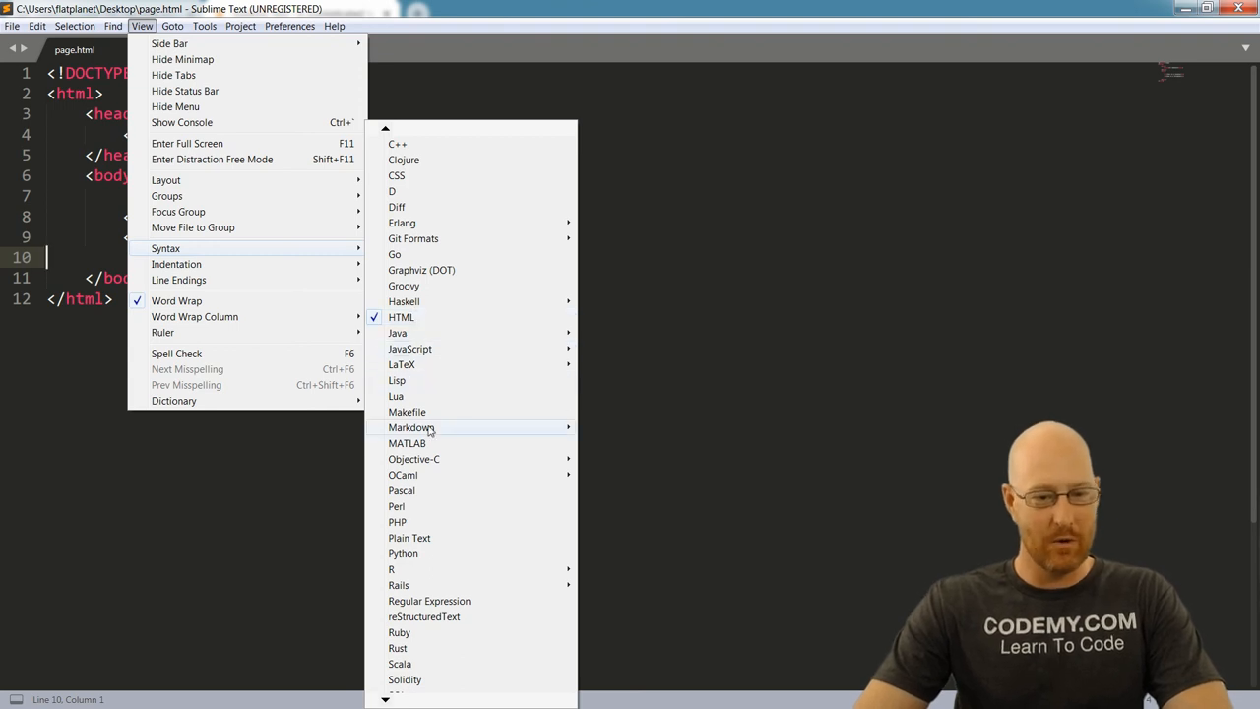
pyautogui.moveTo(390, 569)
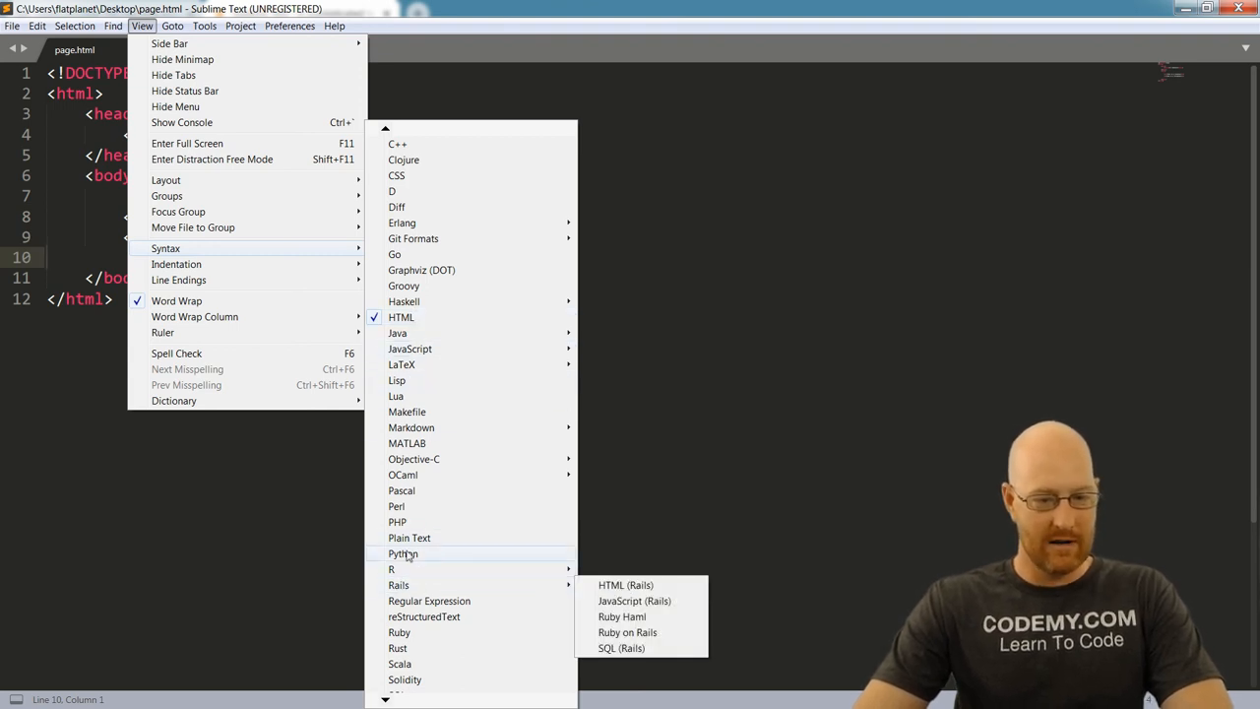
pyautogui.moveTo(405, 442)
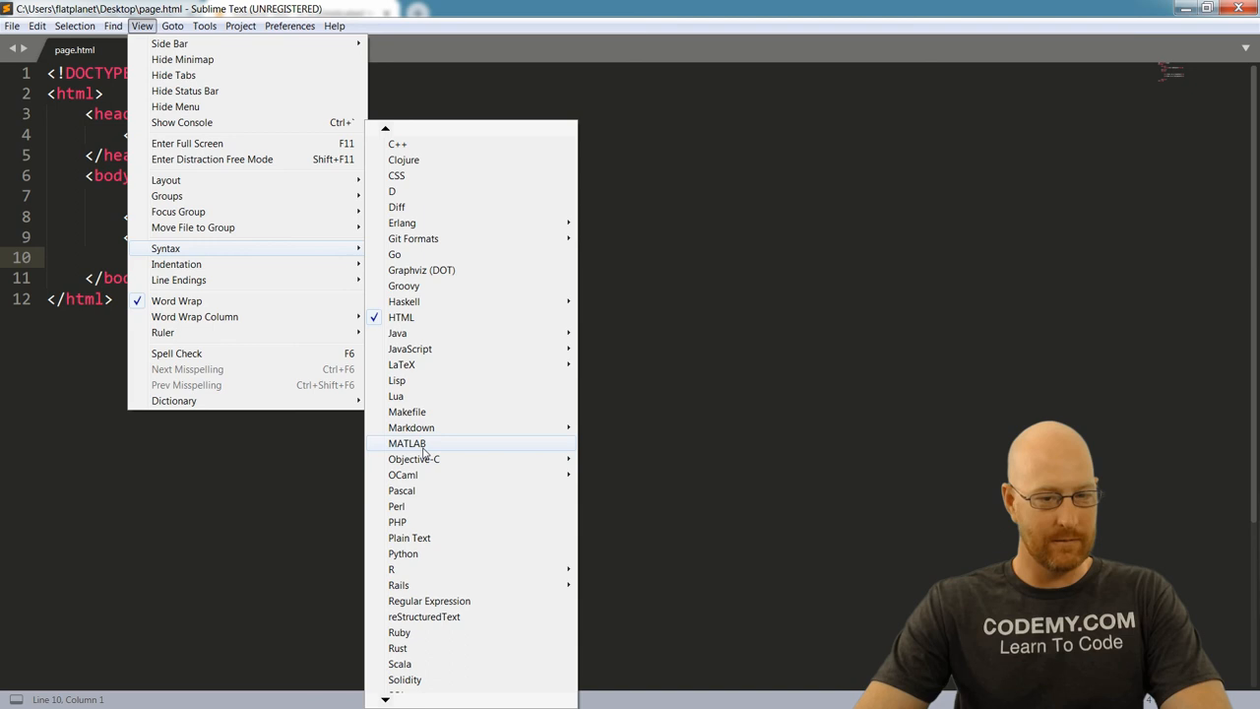
pyautogui.moveTo(226, 567)
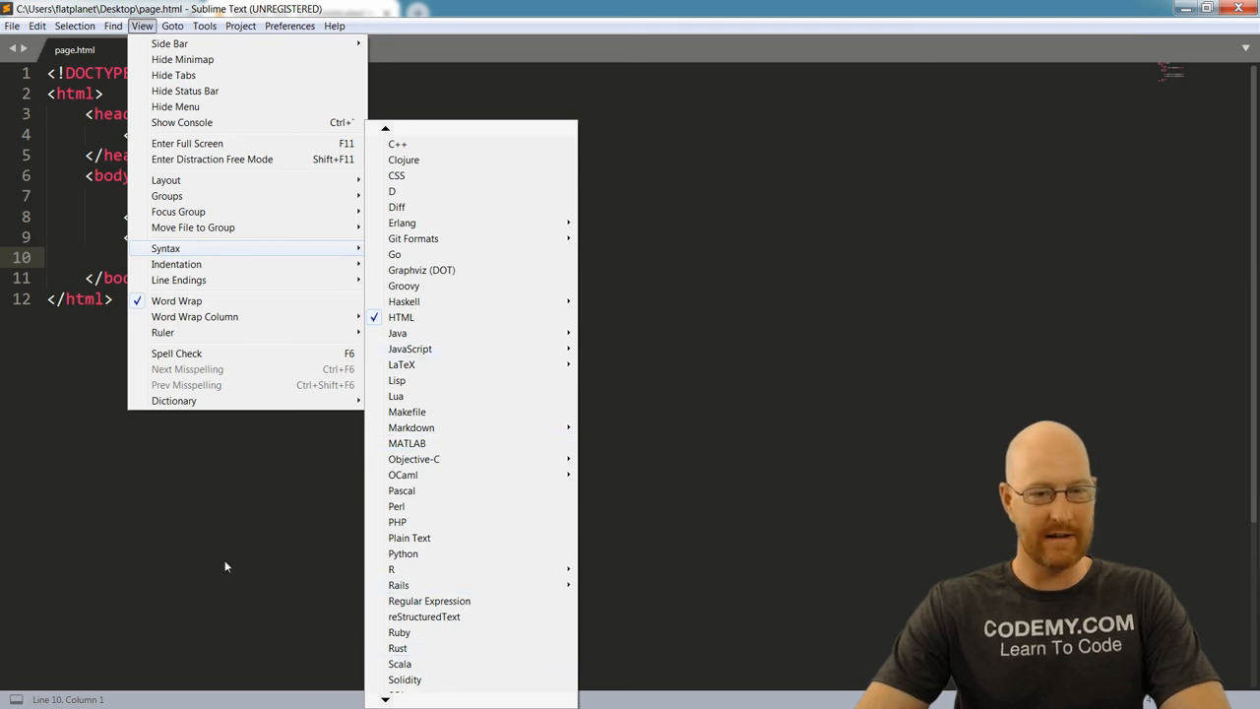